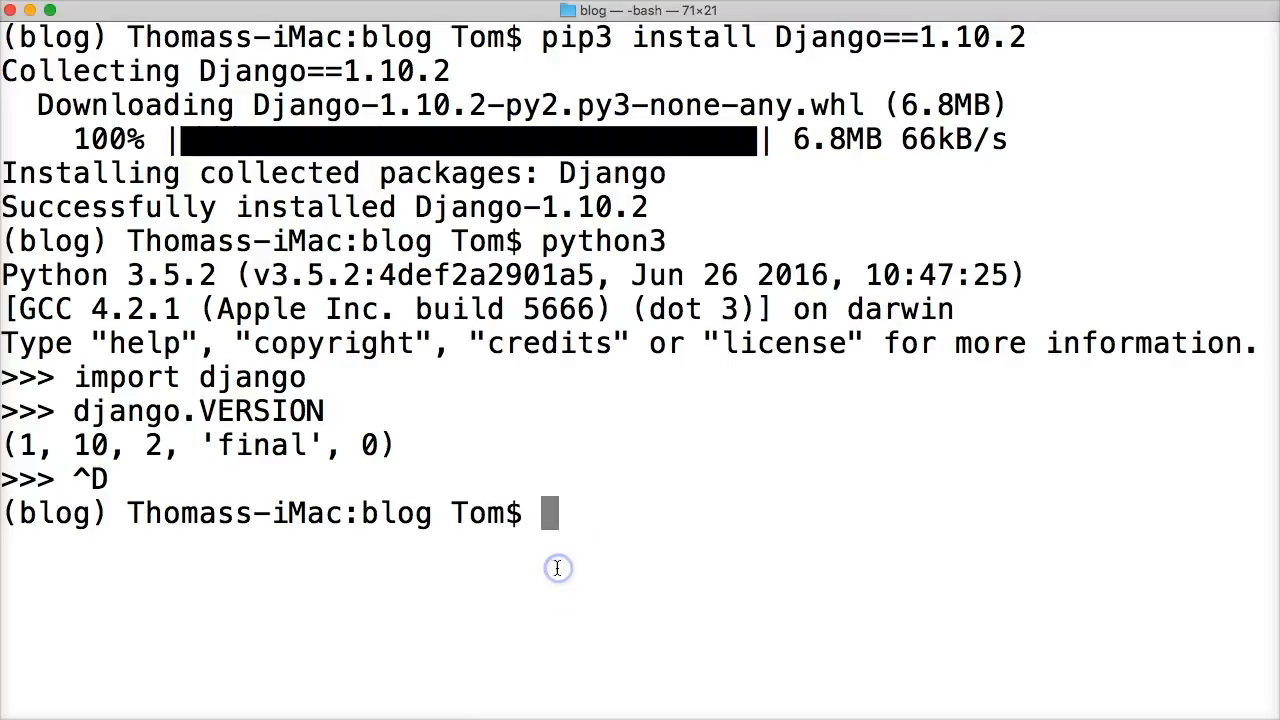
mouse_move(556, 568)
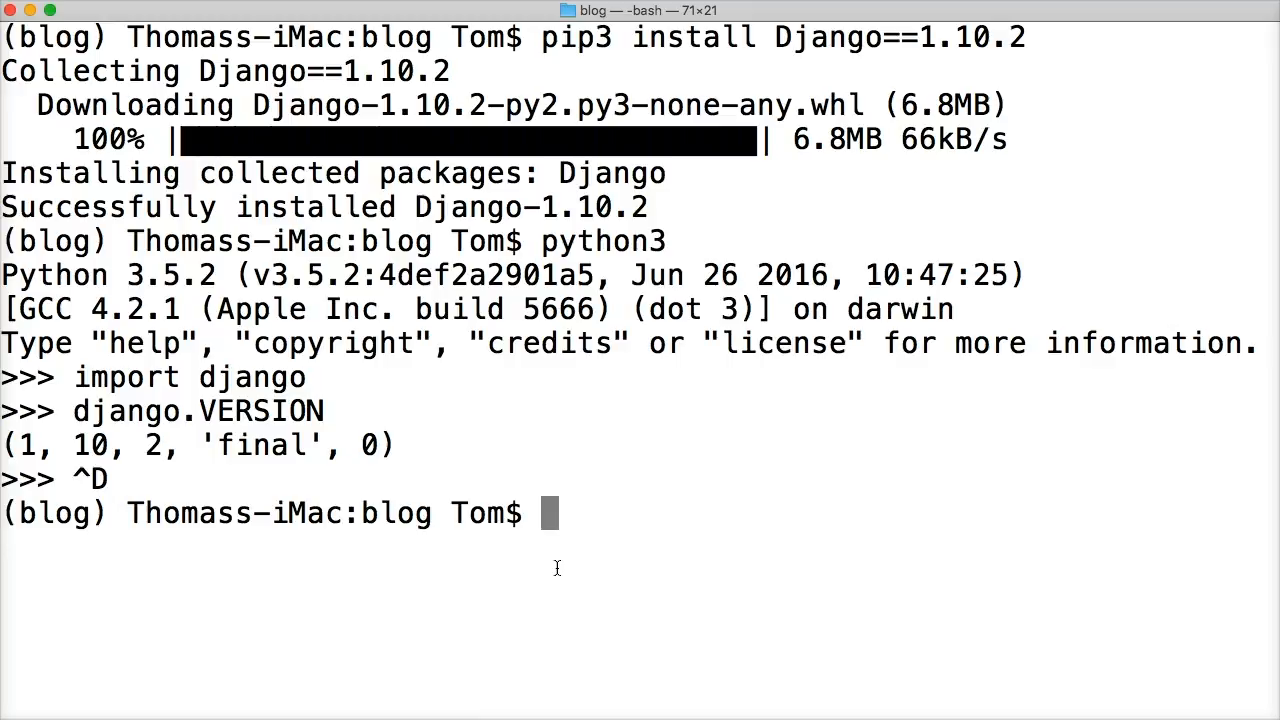
List the blog folder with ls, showing bin, include, lib and pip-selfcheck.json.
text(ls)
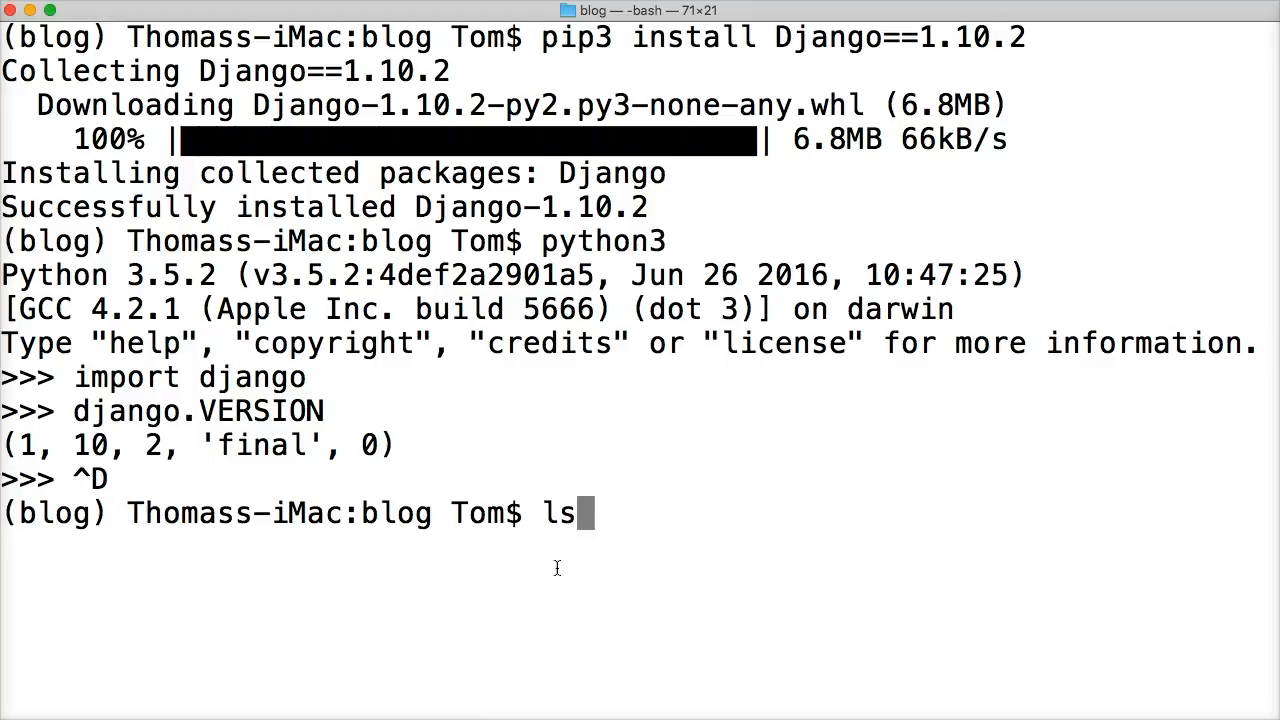
key(Return)
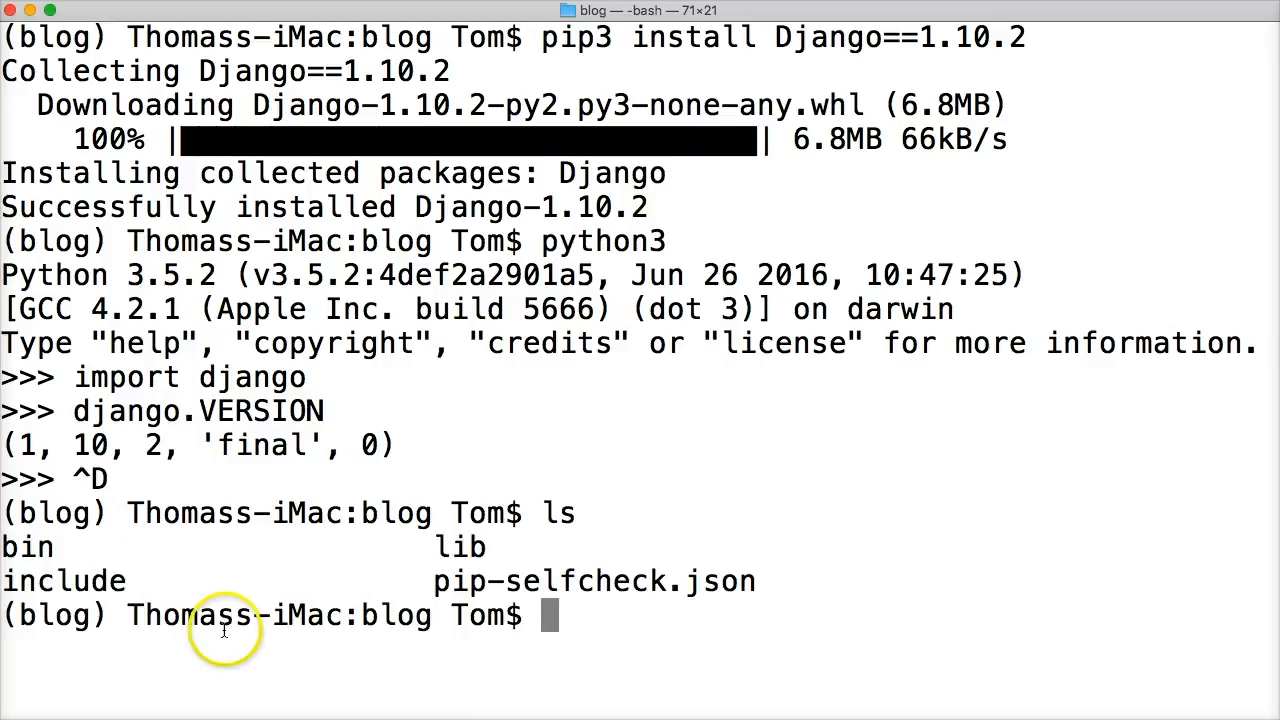
mouse_move(88, 530)
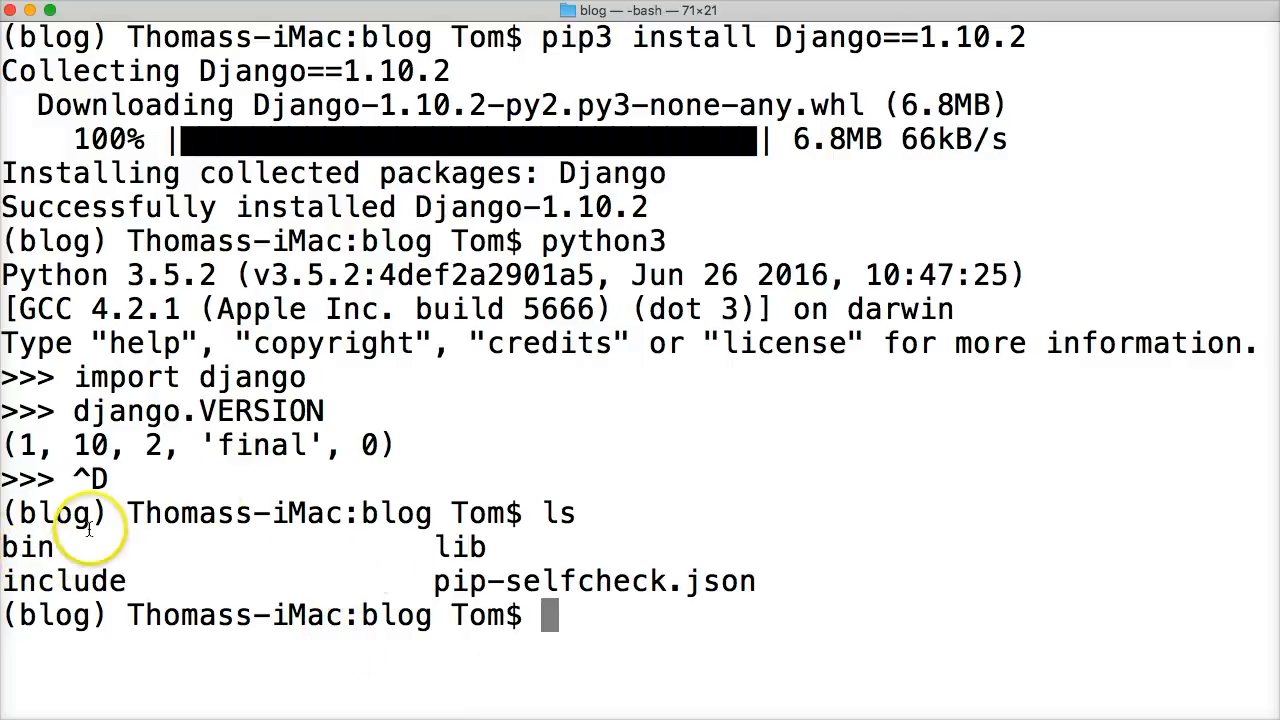
mouse_move(358, 512)
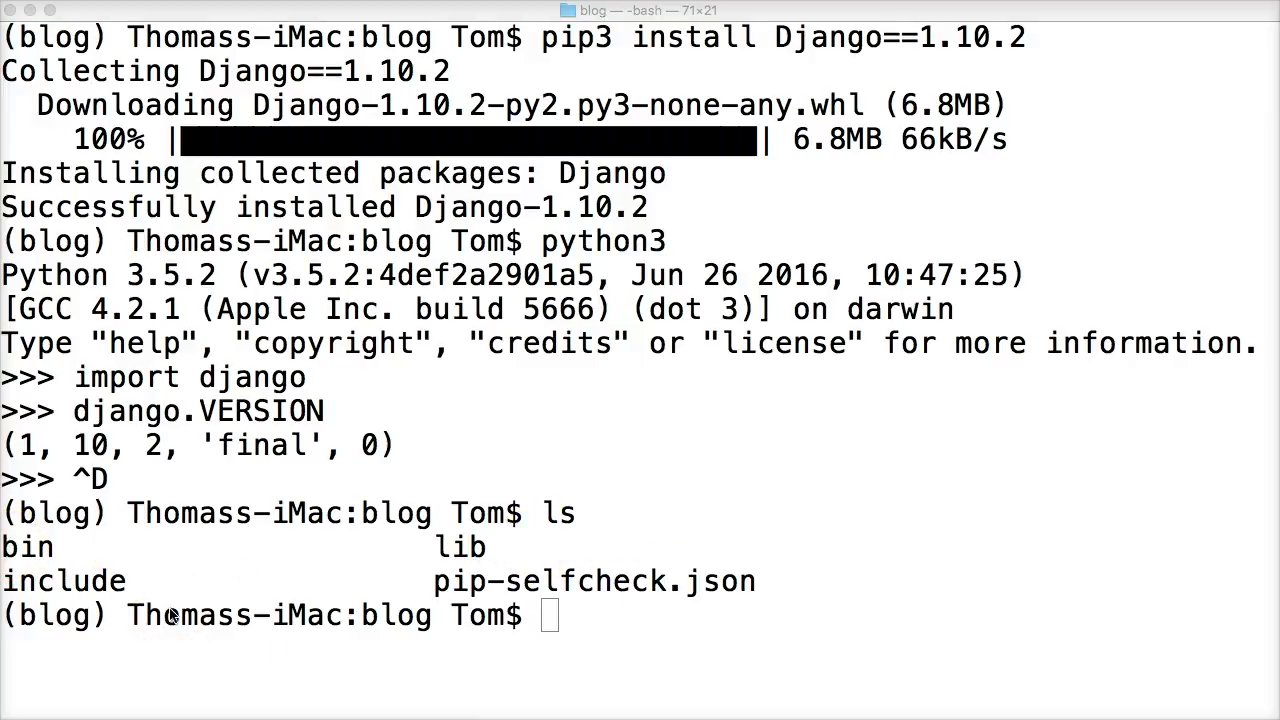
mouse_move(570, 636)
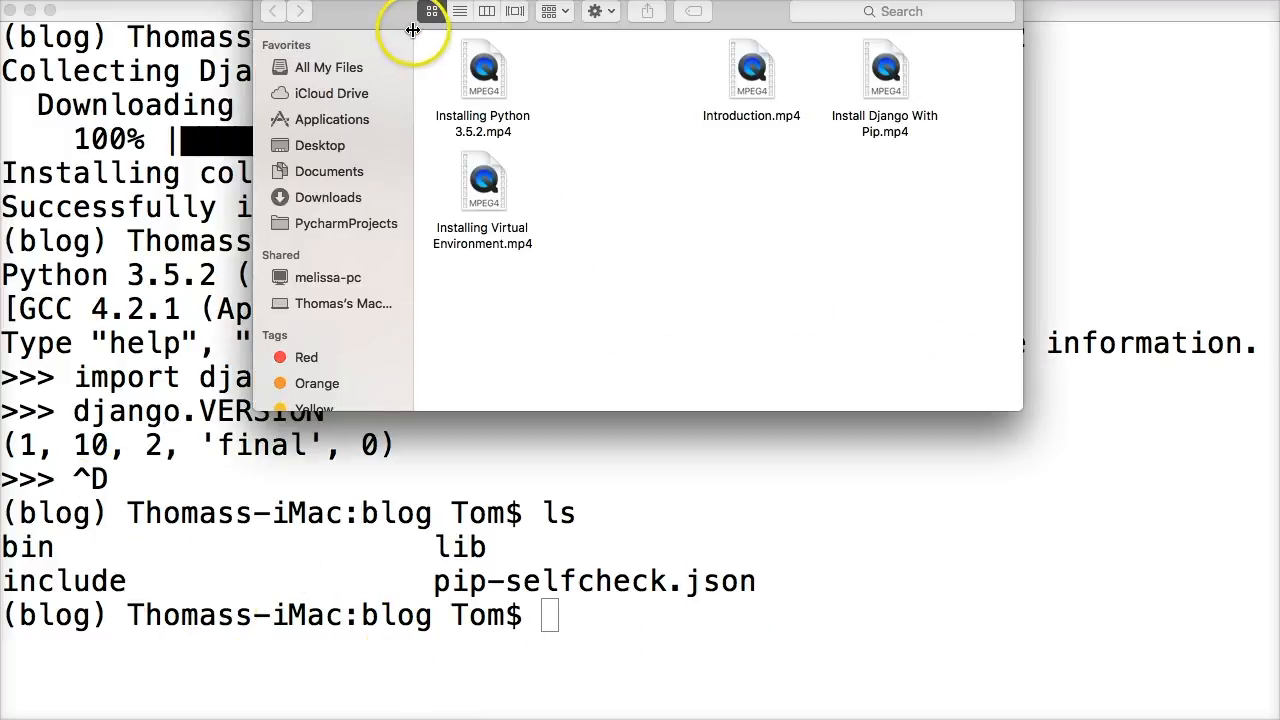
mouse_move(344, 124)
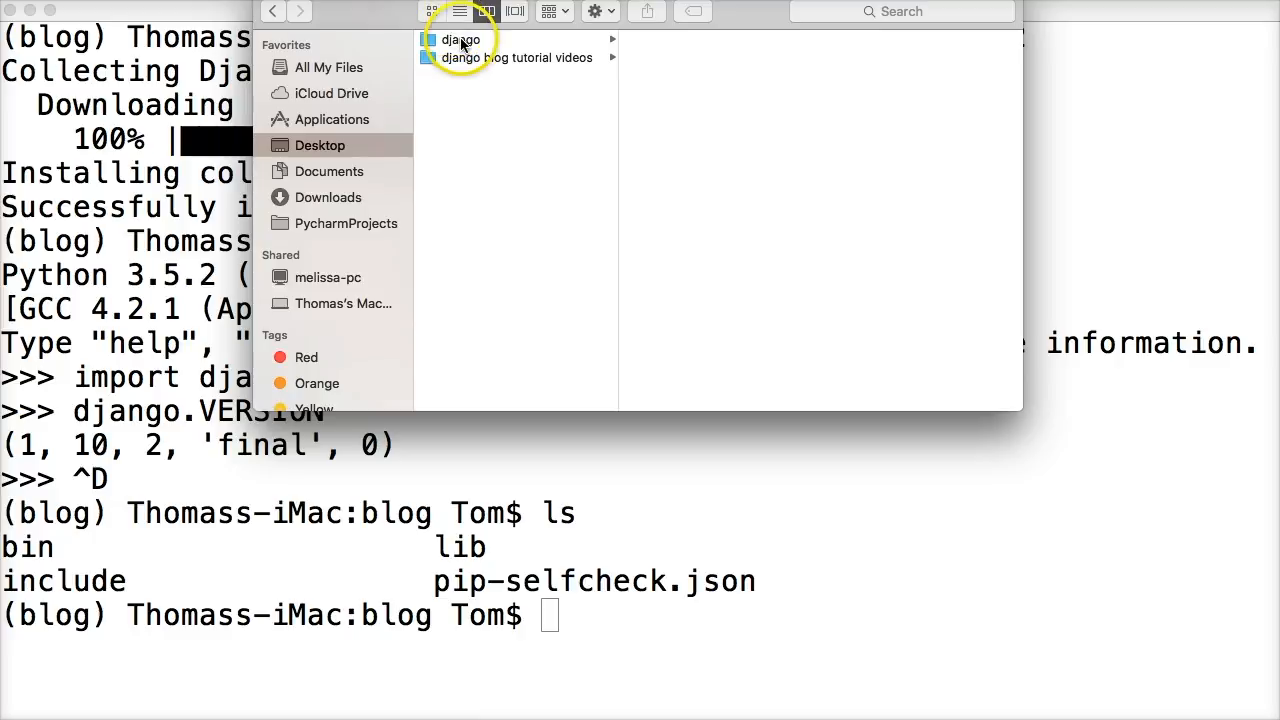
click(460, 40)
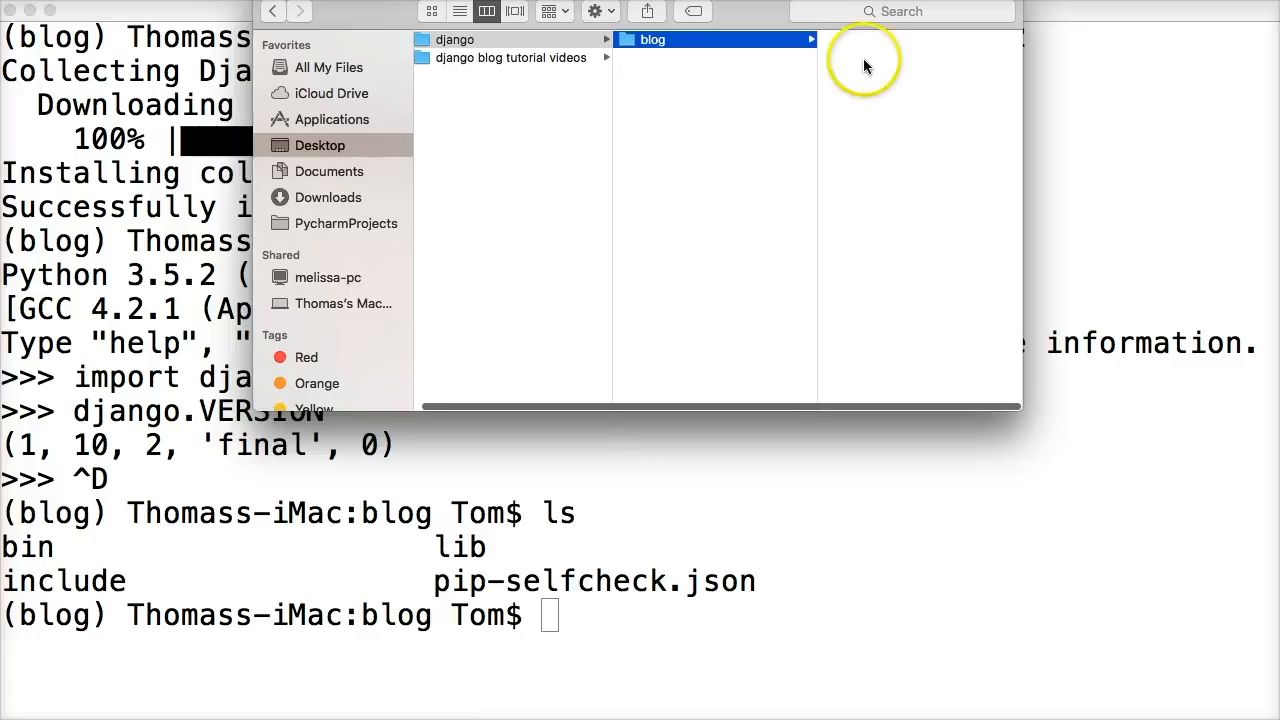
mouse_move(824, 48)
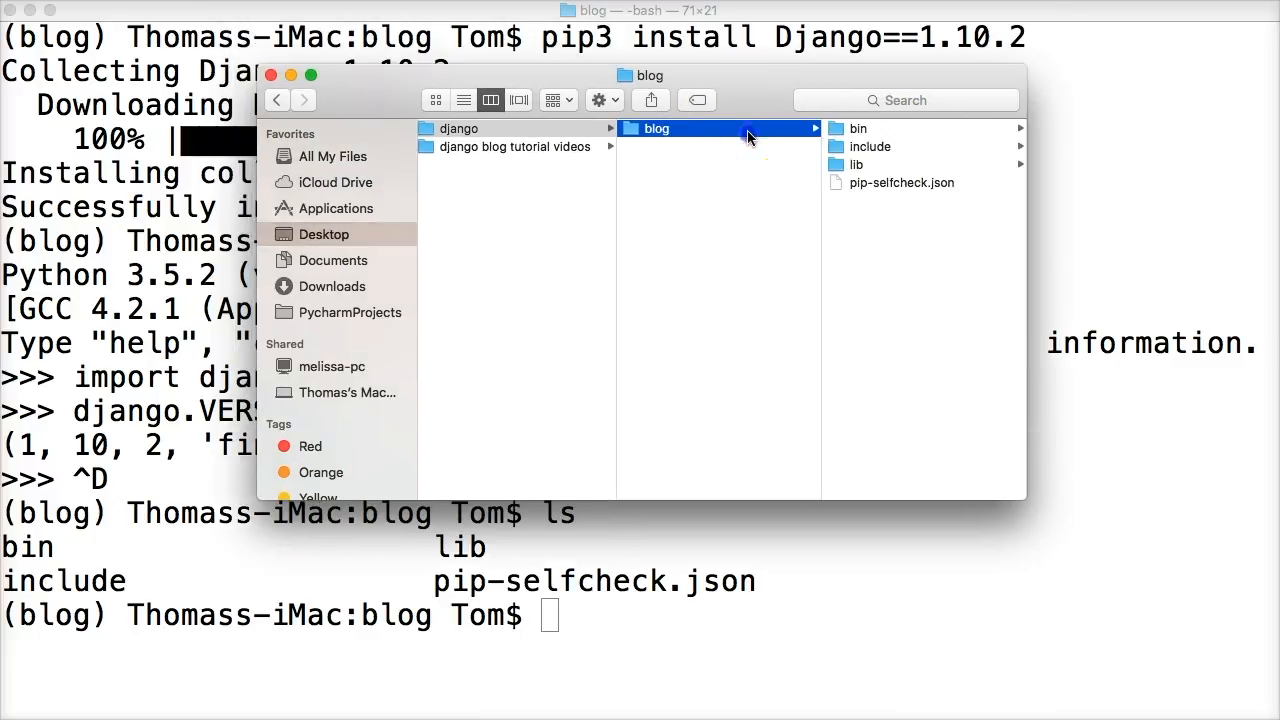
click(870, 146)
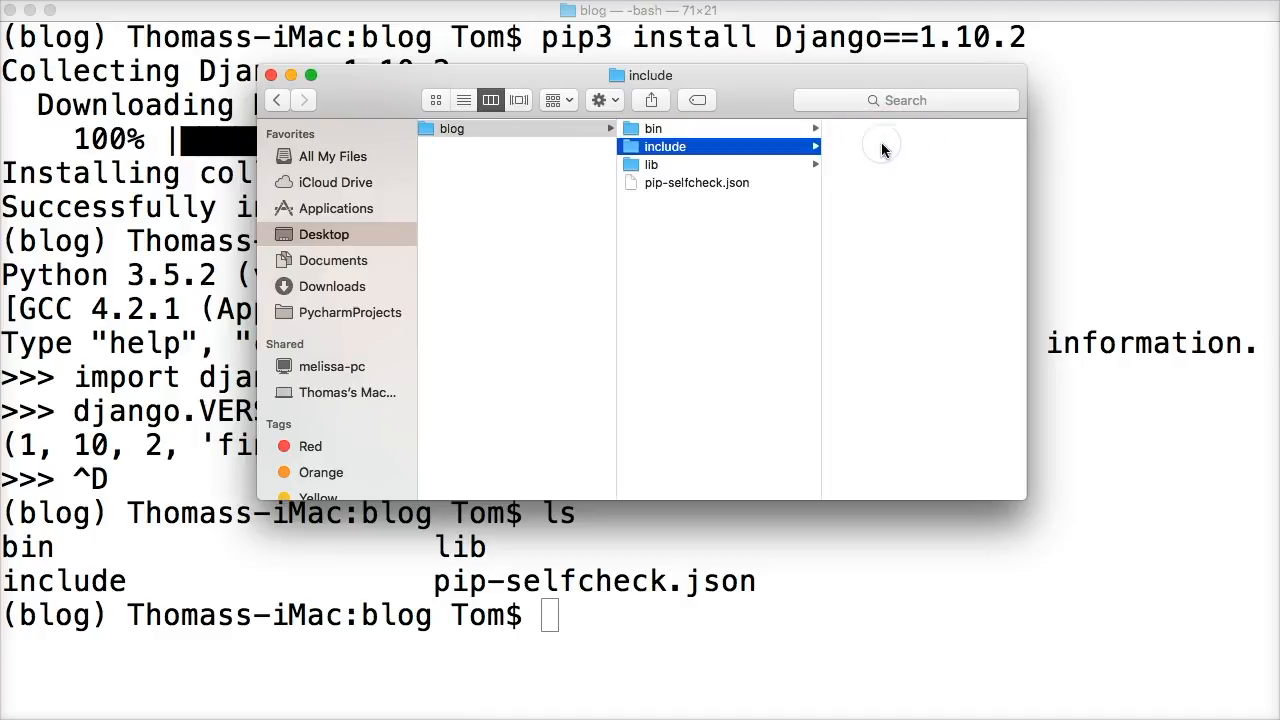
click(678, 128)
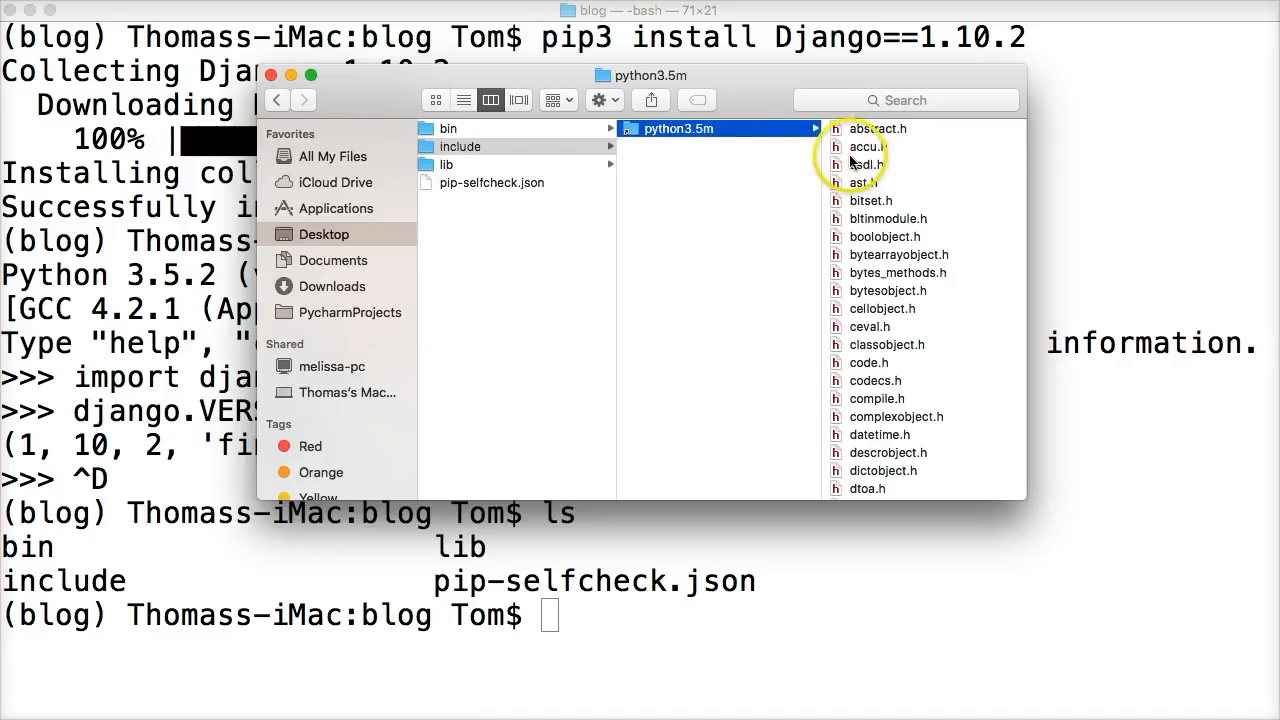
scroll(down, 3)
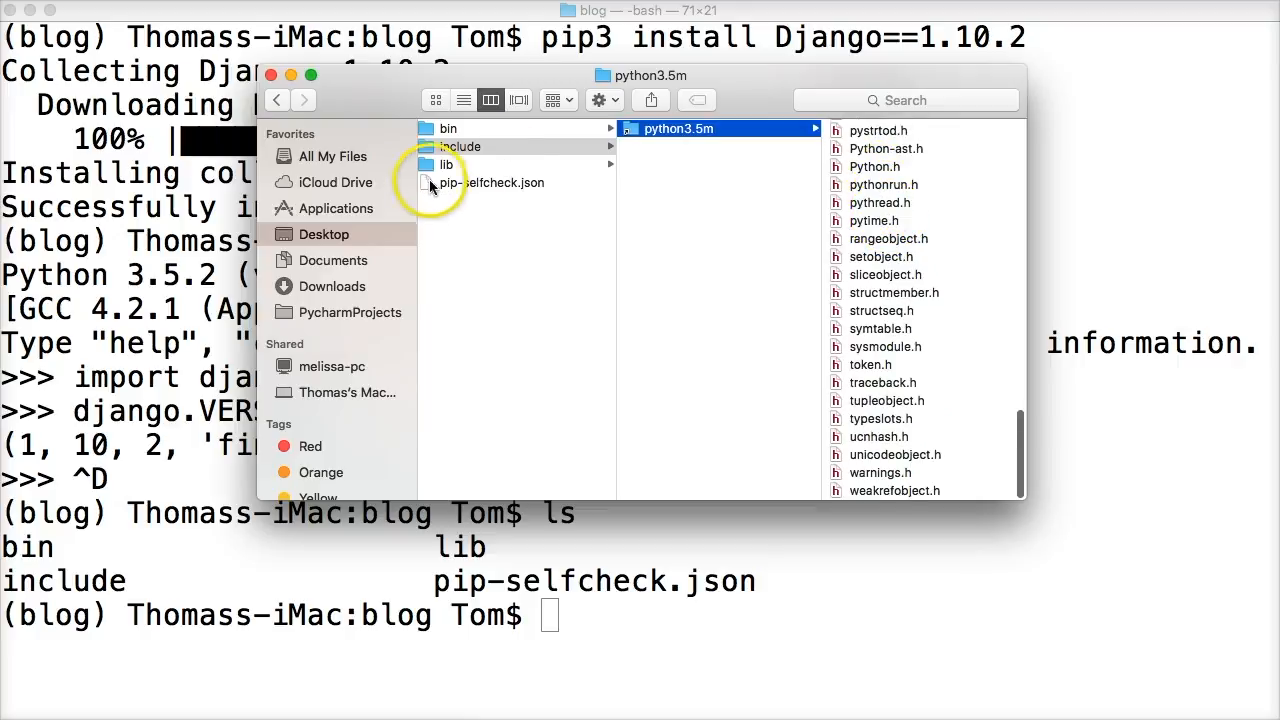
click(446, 164)
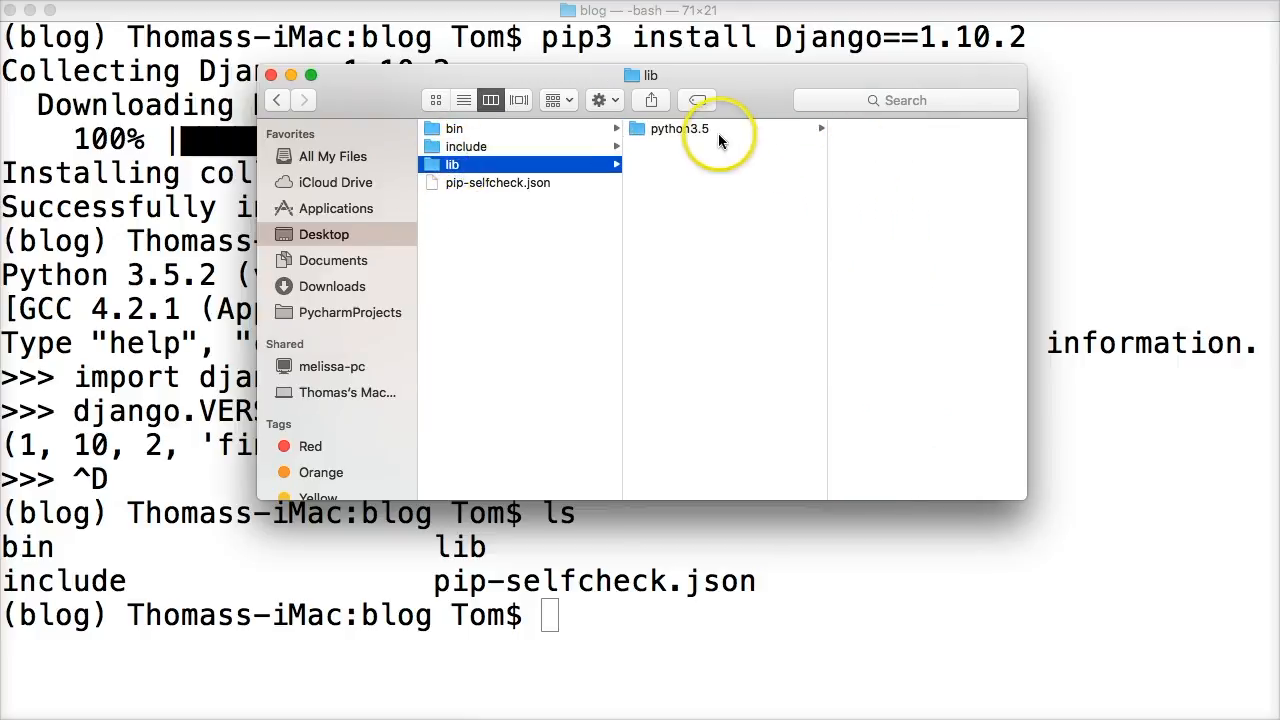
click(680, 128)
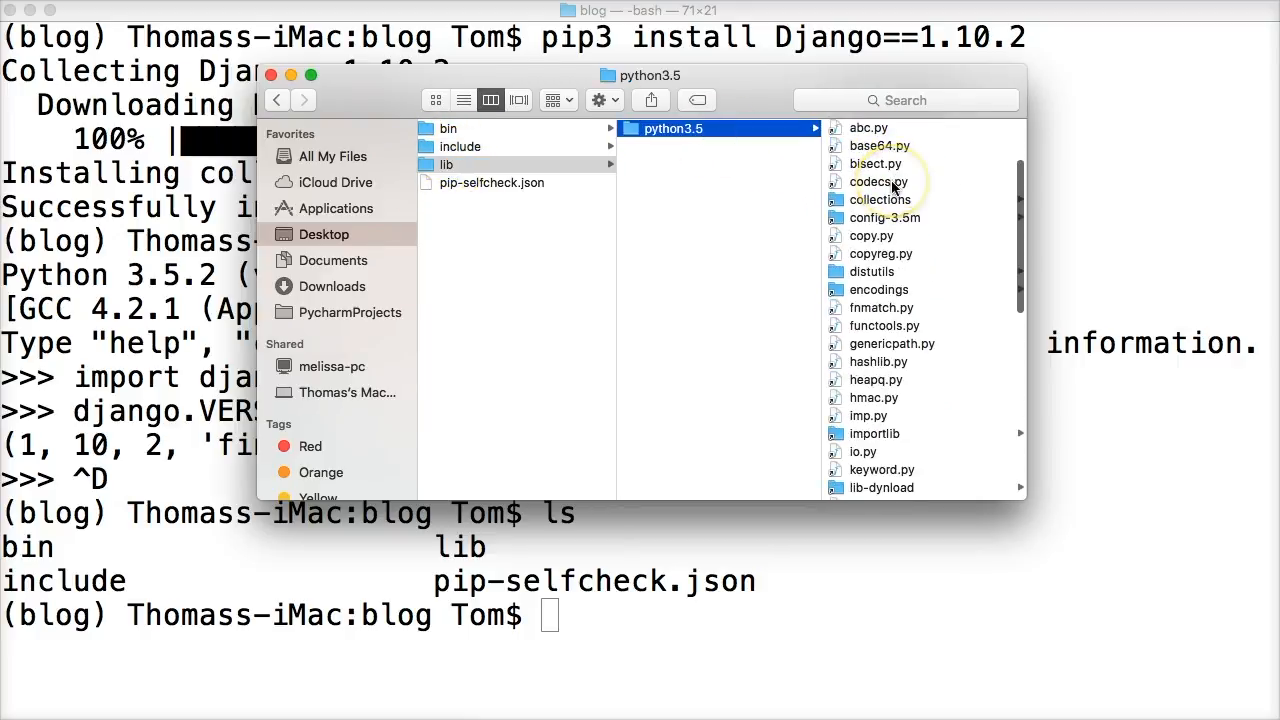
scroll(down, 3)
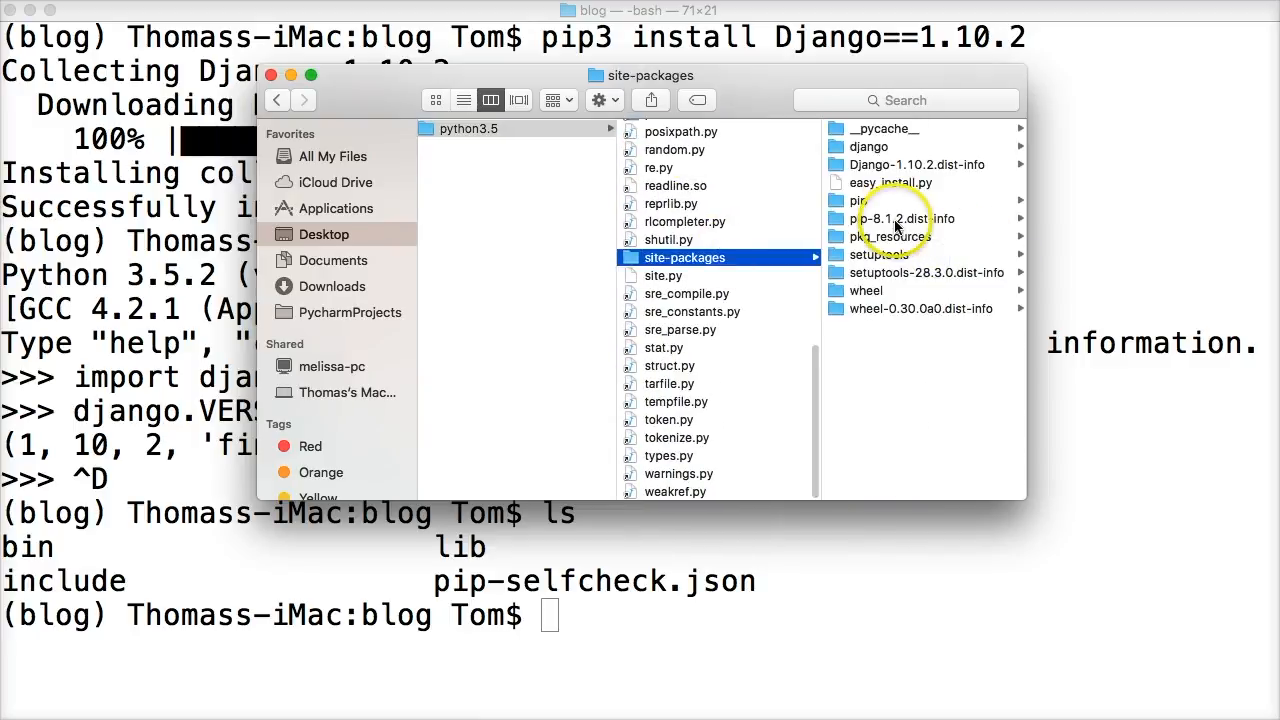
click(868, 146)
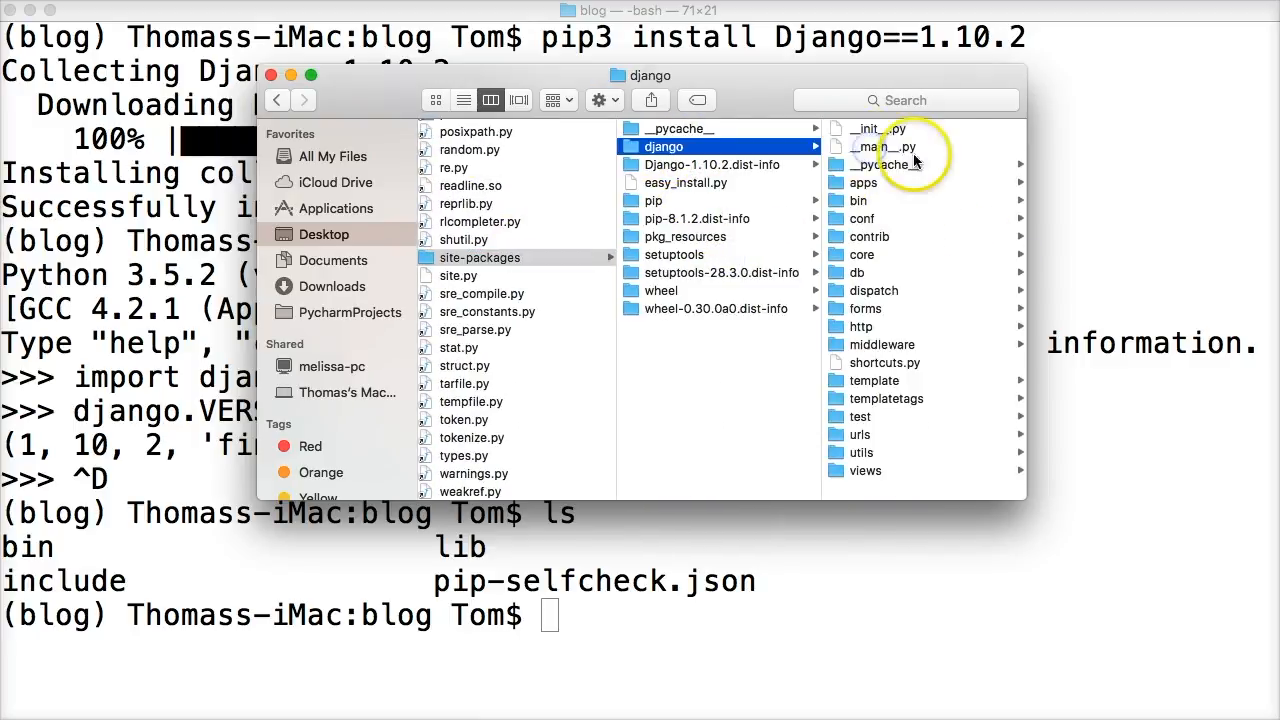
mouse_move(690, 190)
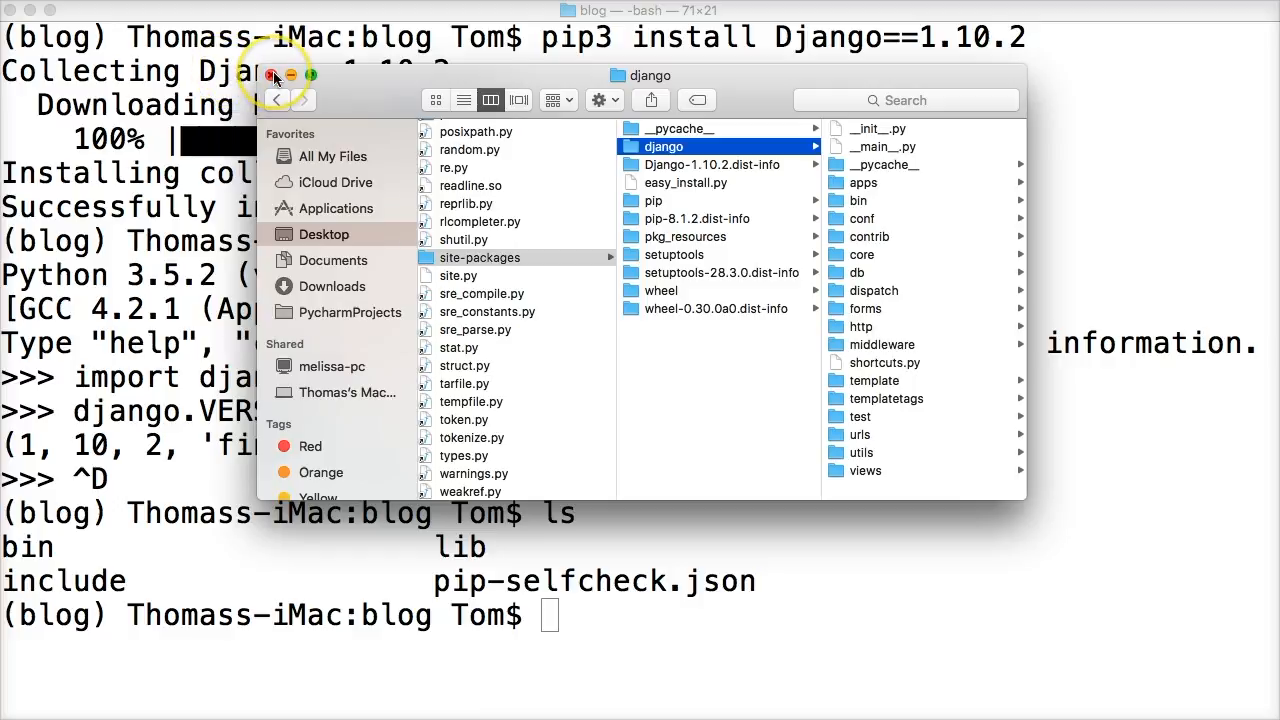
mouse_move(532, 316)
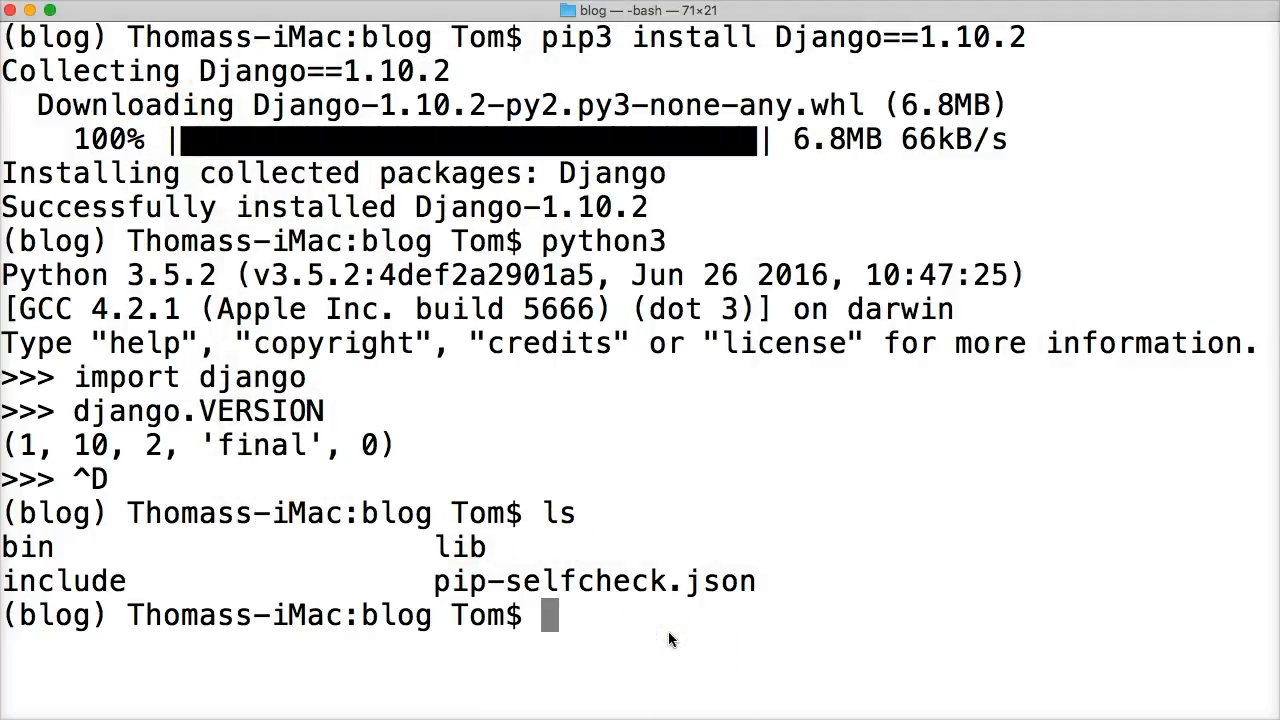
Run django-admin startproject cms, then list the blog folder to show the new cms folder.
text(dja)
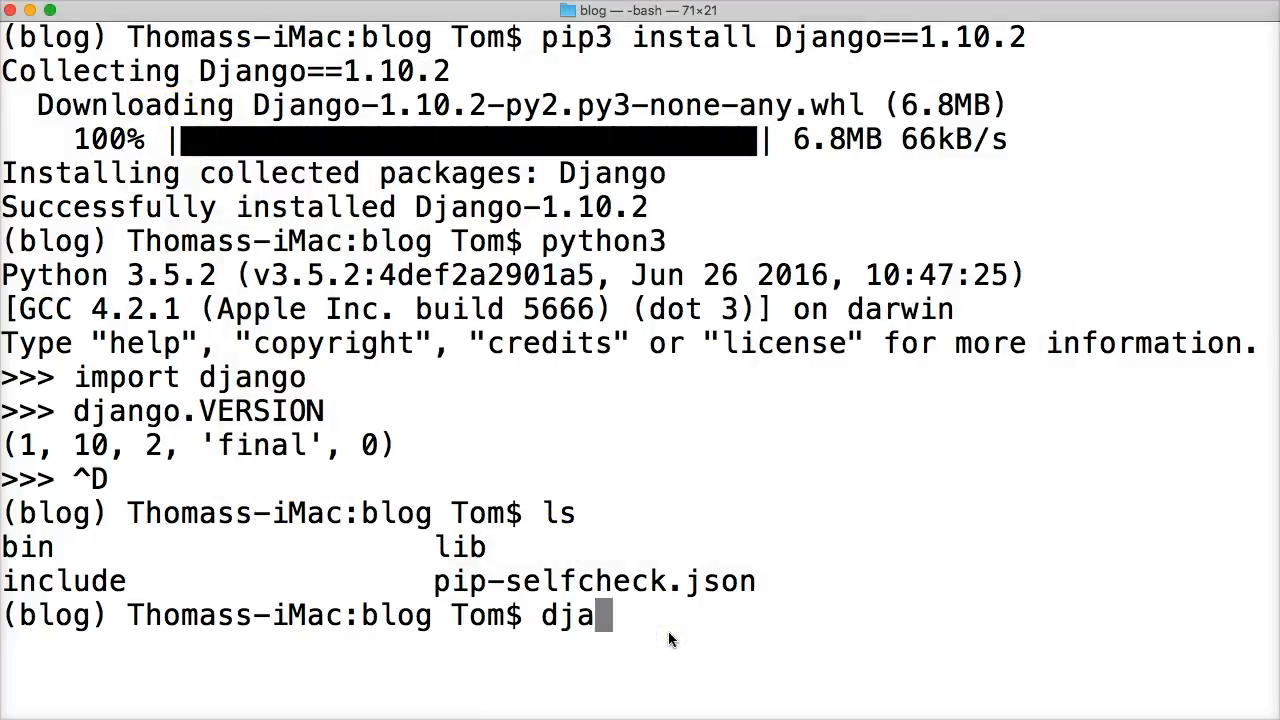
text(ngo-a)
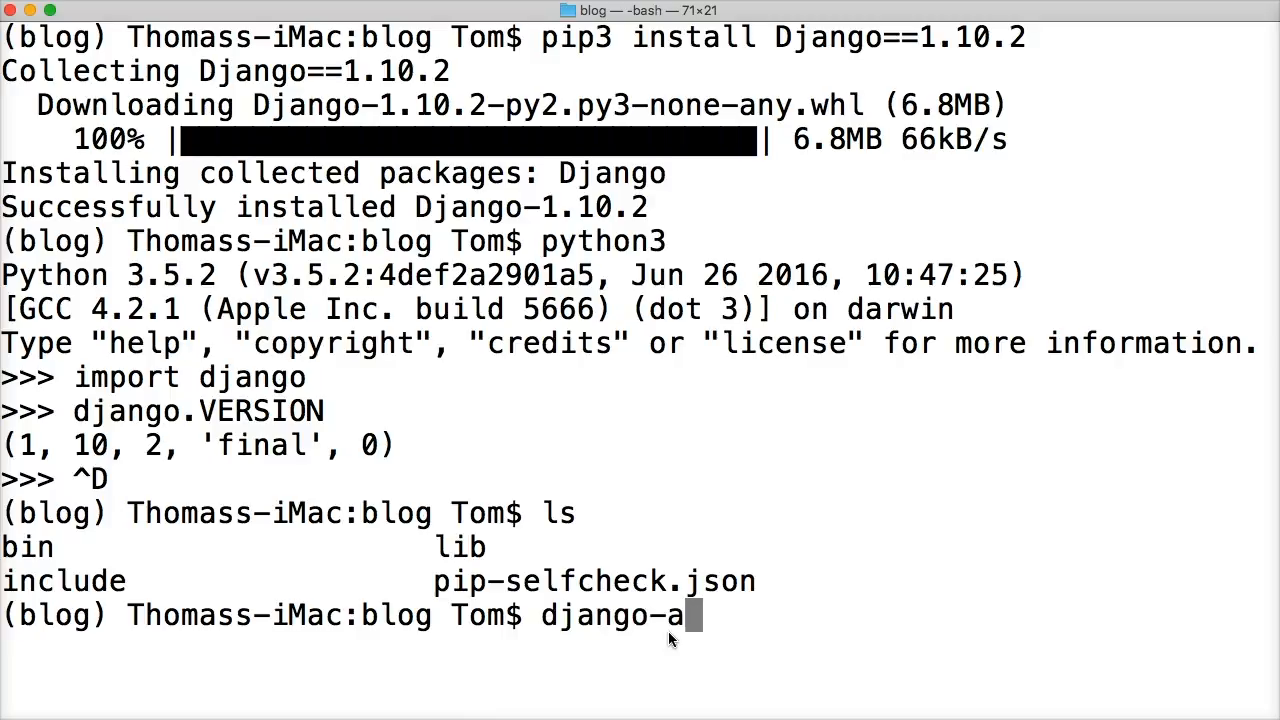
text(dmin st)
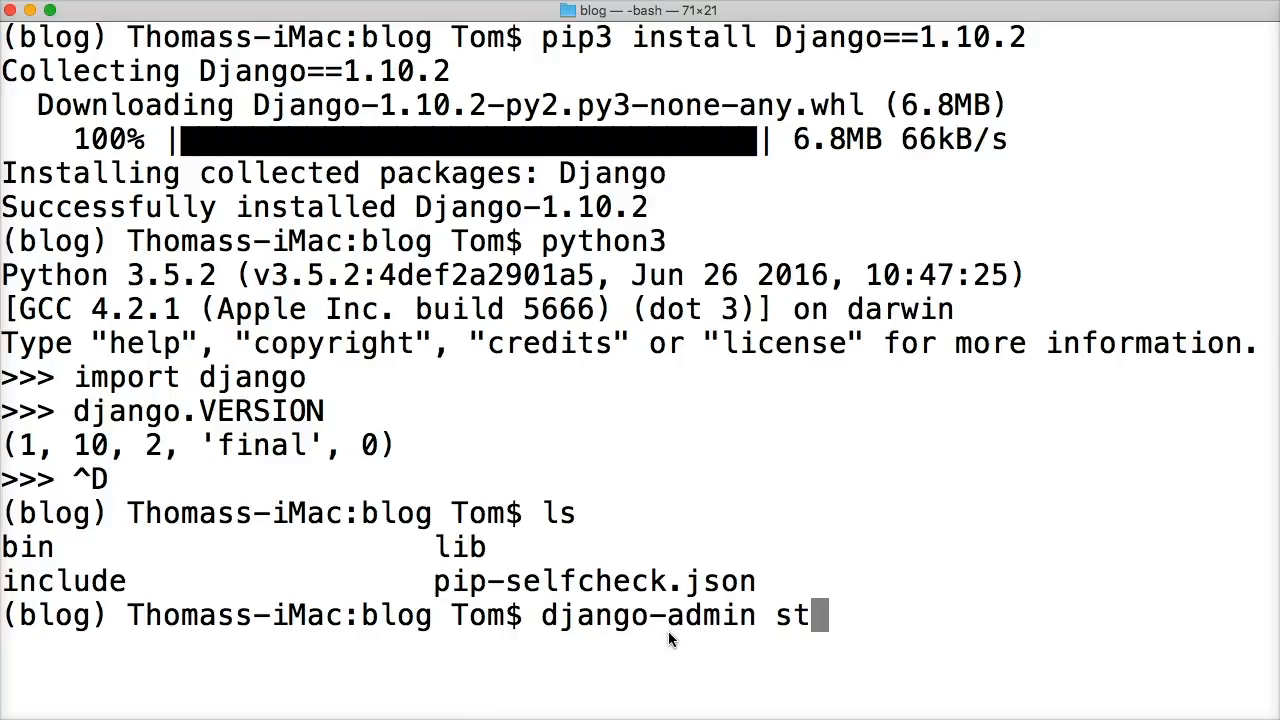
text(artprojec)
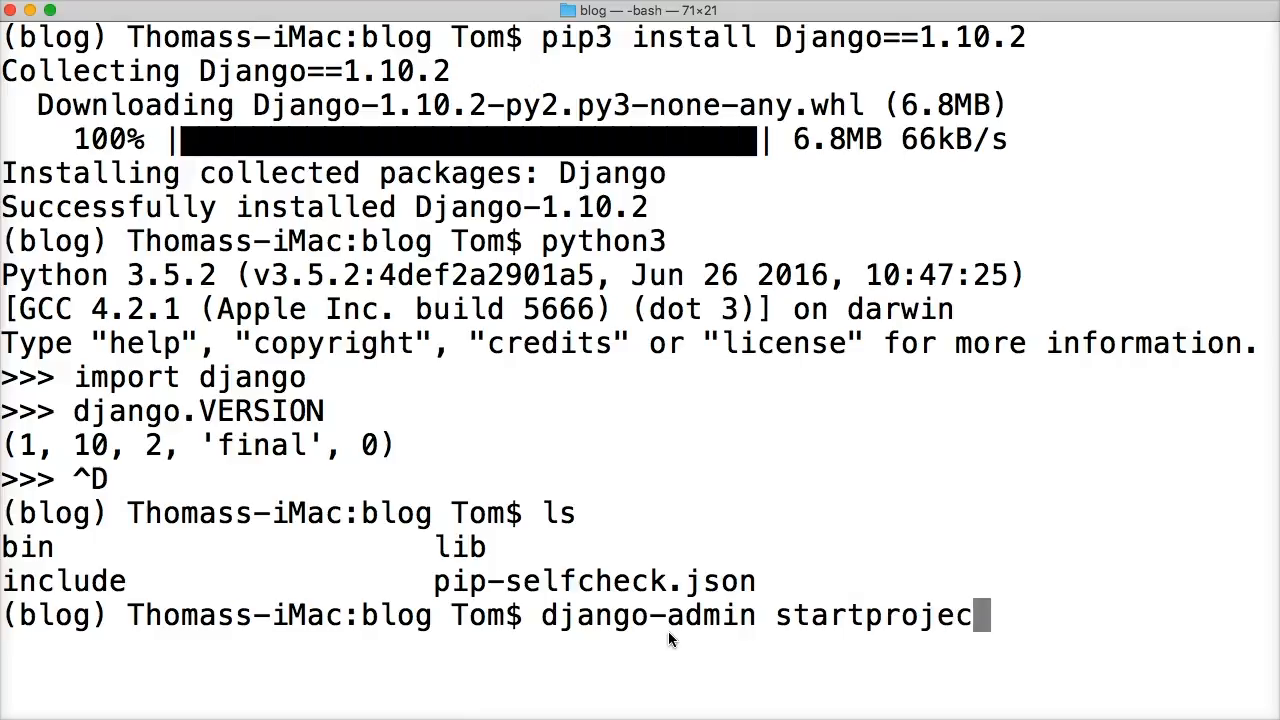
text(t)
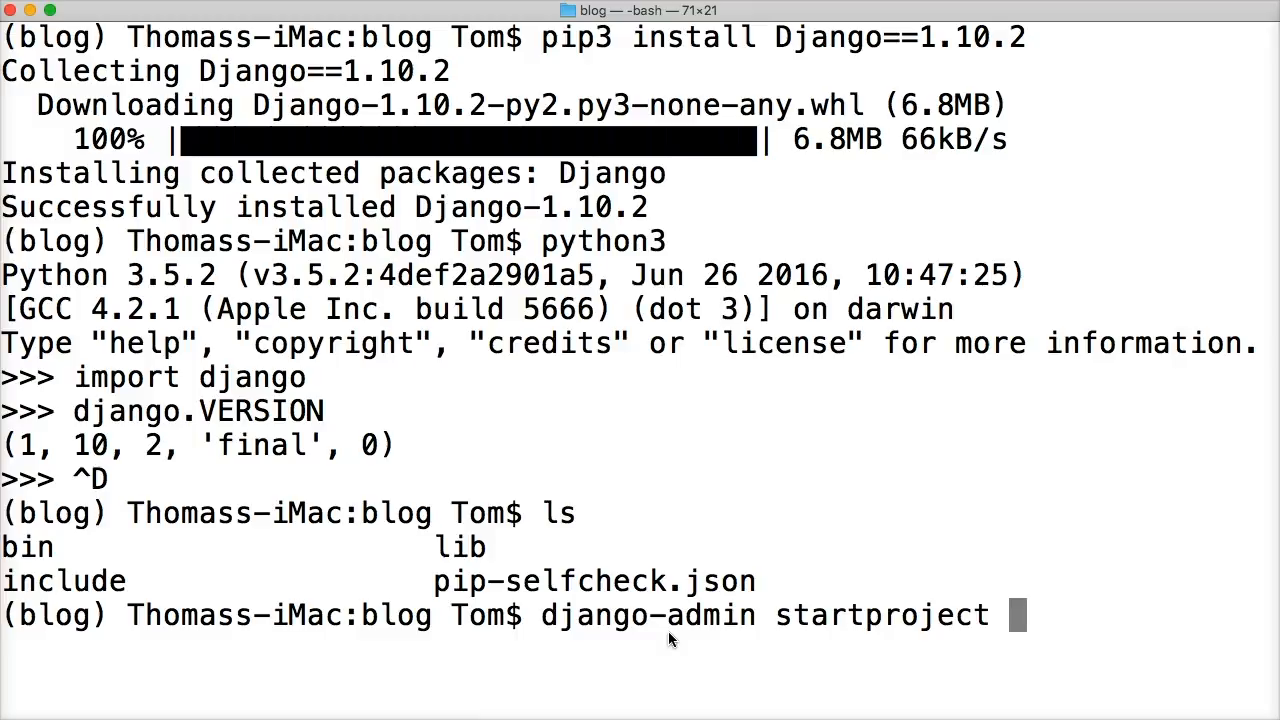
text(cms)
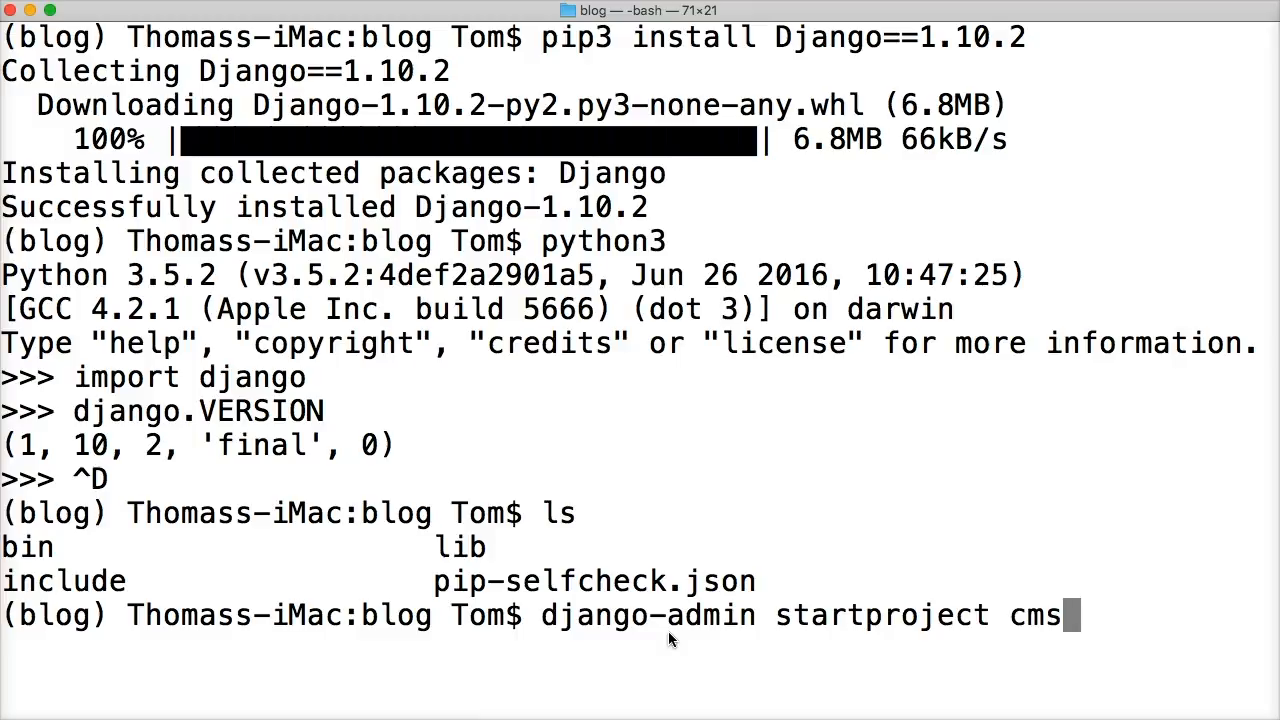
key(Return)
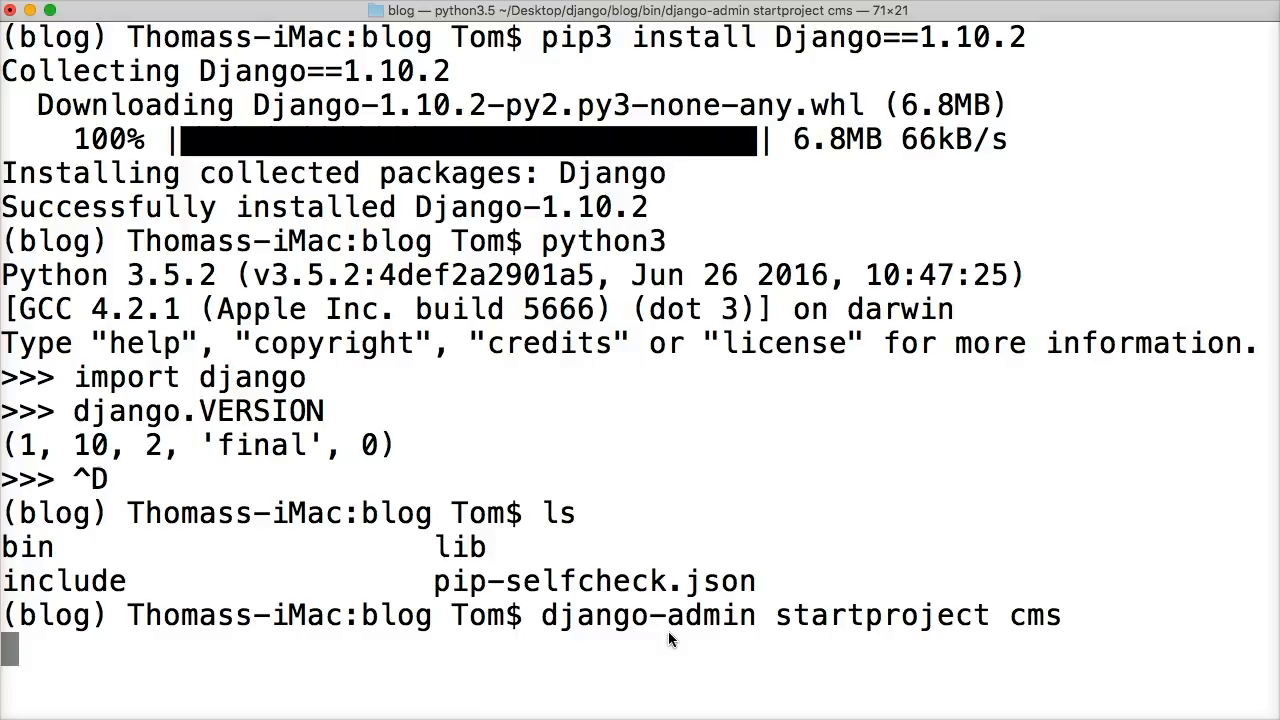
key(Return)
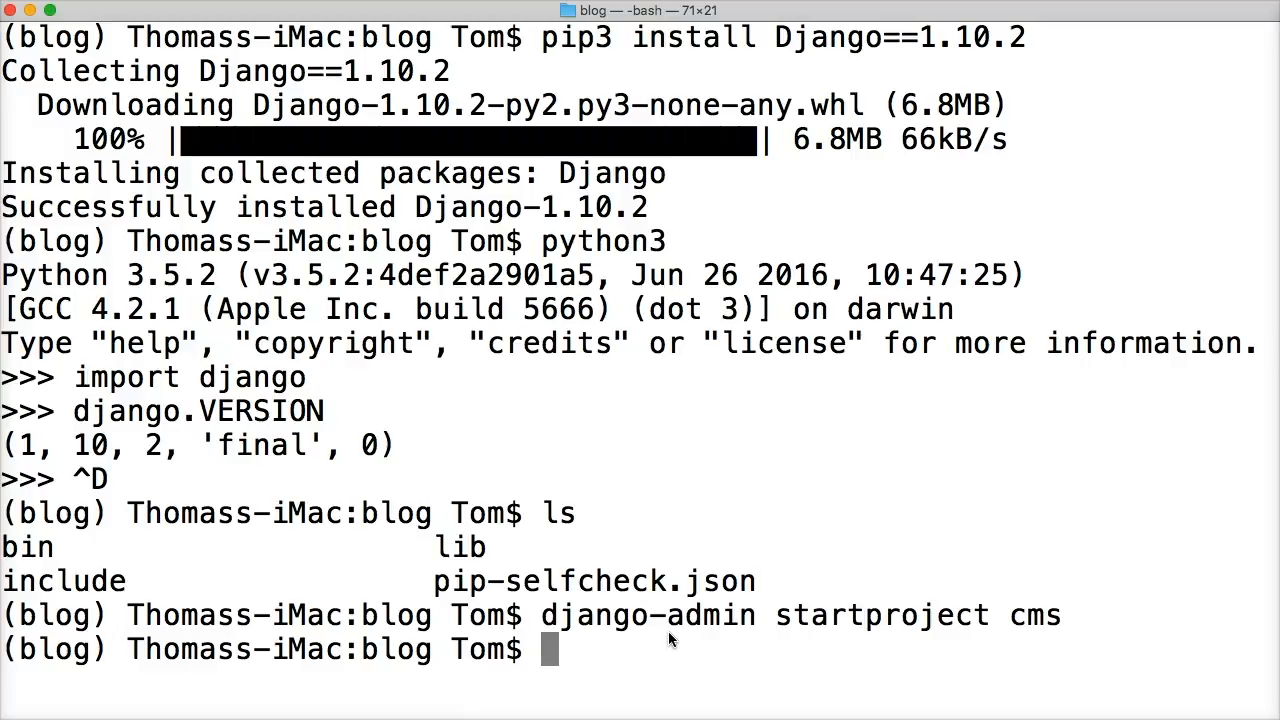
text(ls)
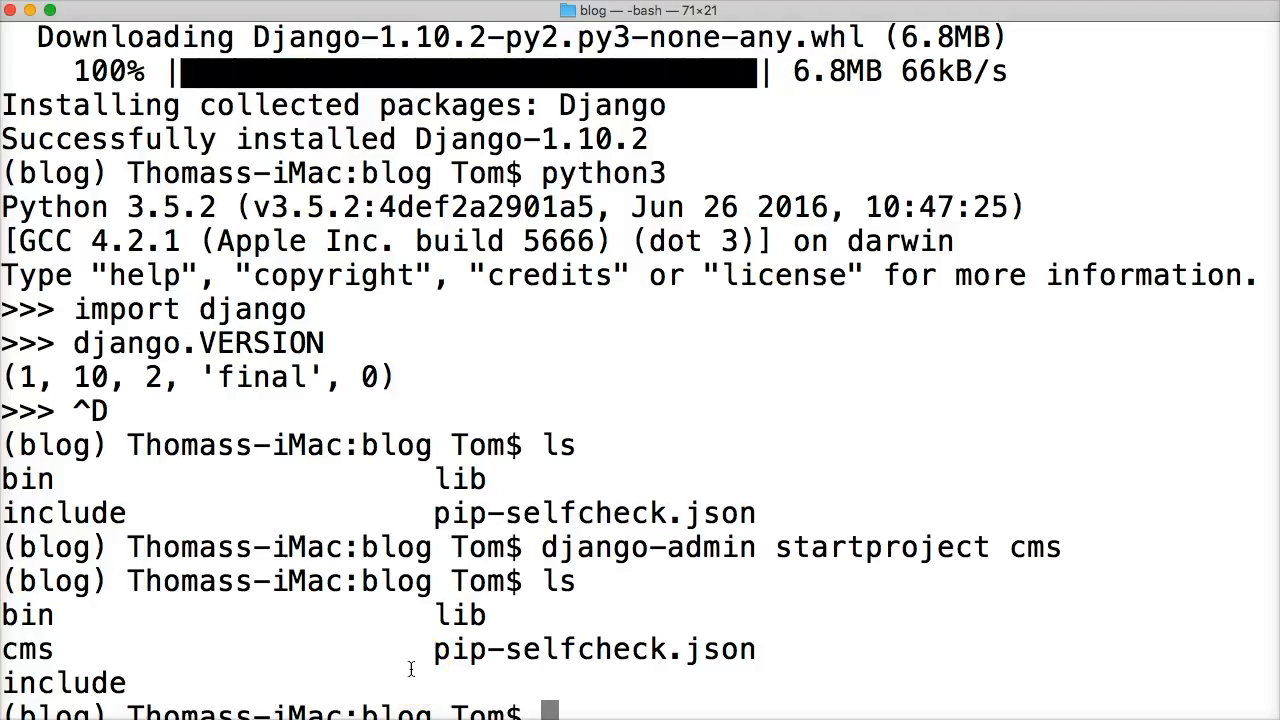
Change into the cms project folder and list its cms folder and manage.py.
text(cd cms)
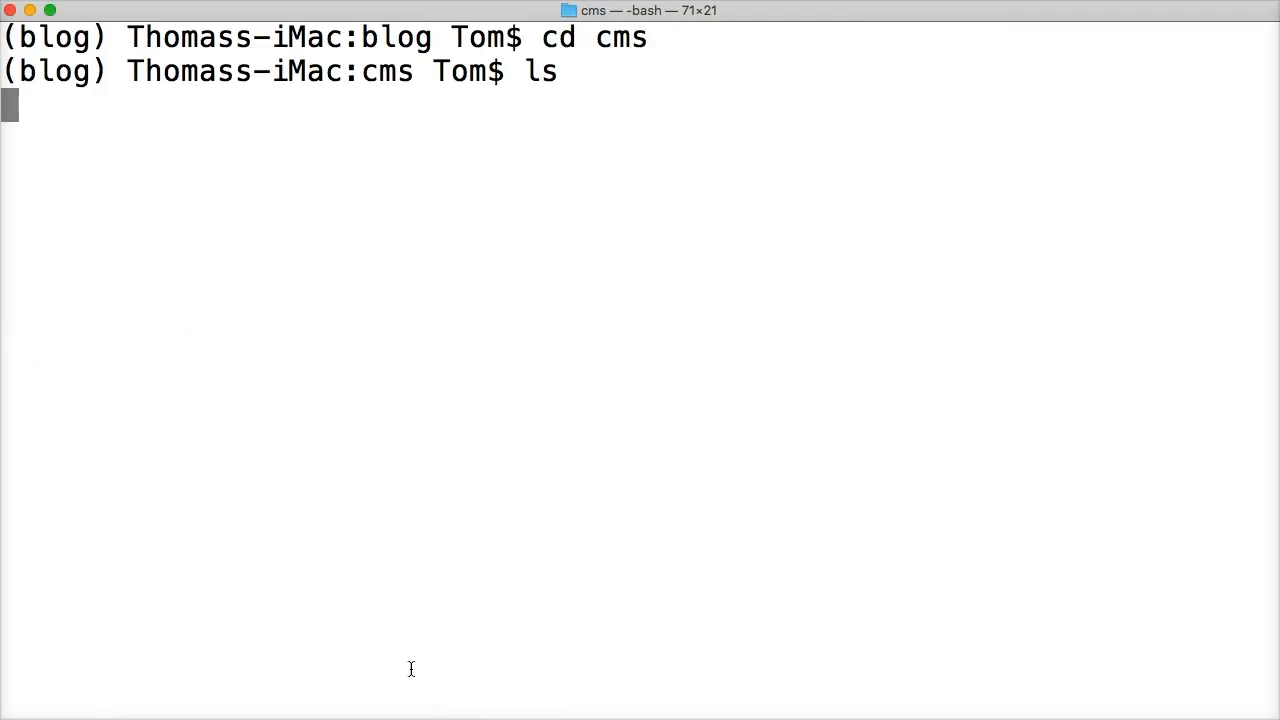
key(Return)
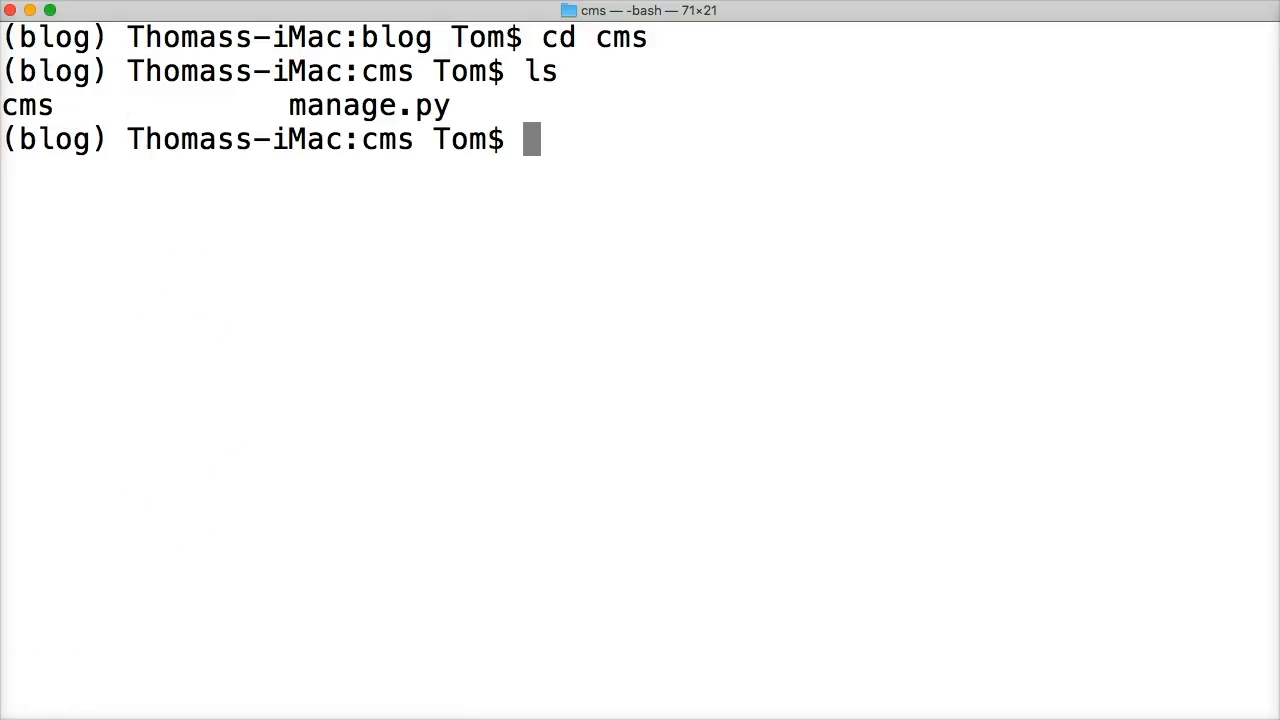
mouse_move(480, 114)
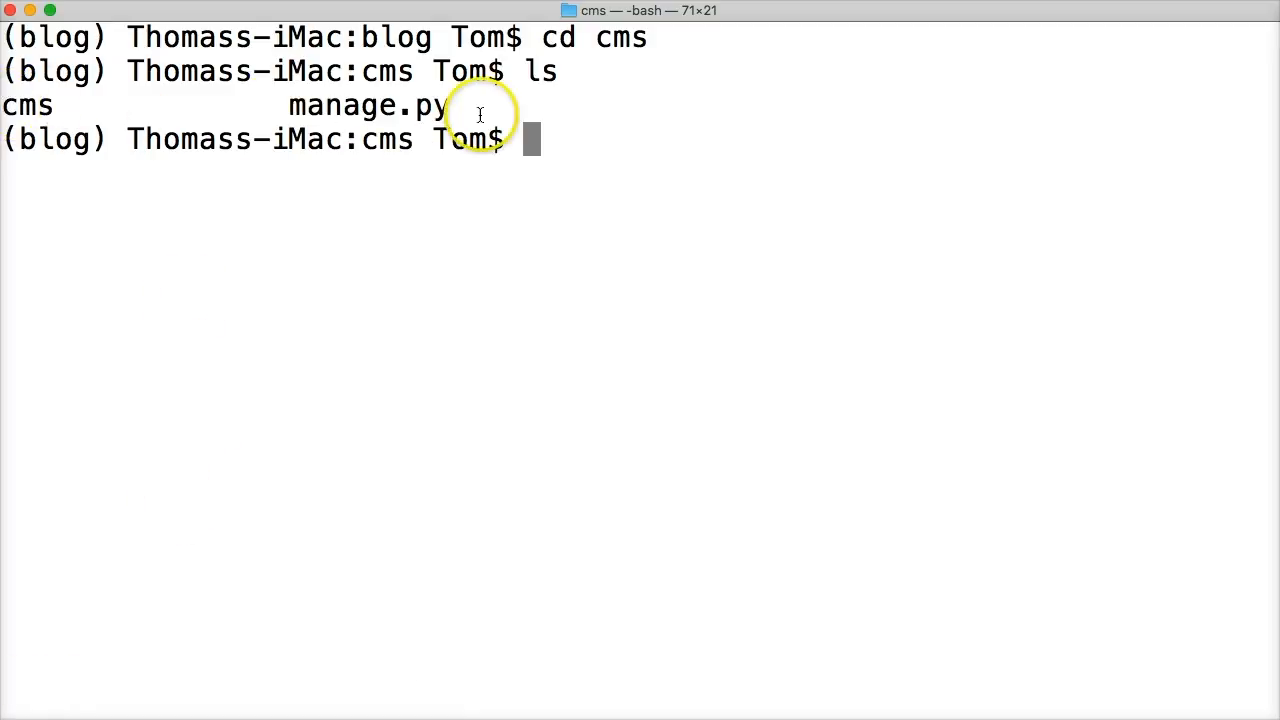
mouse_move(260, 300)
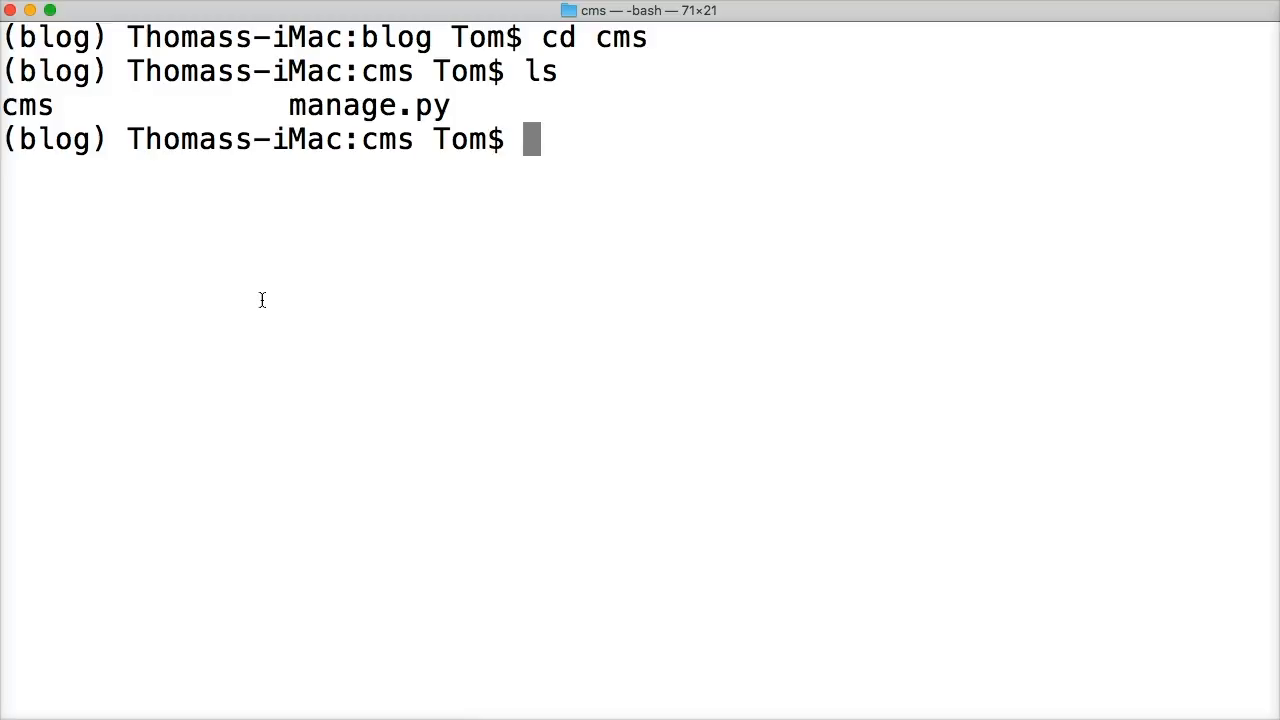